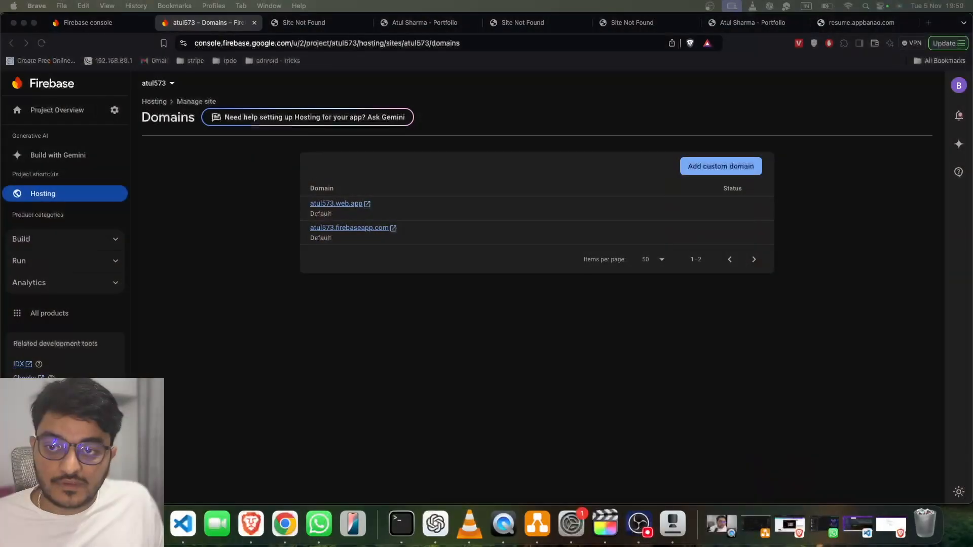
mouse_move(111, 234)
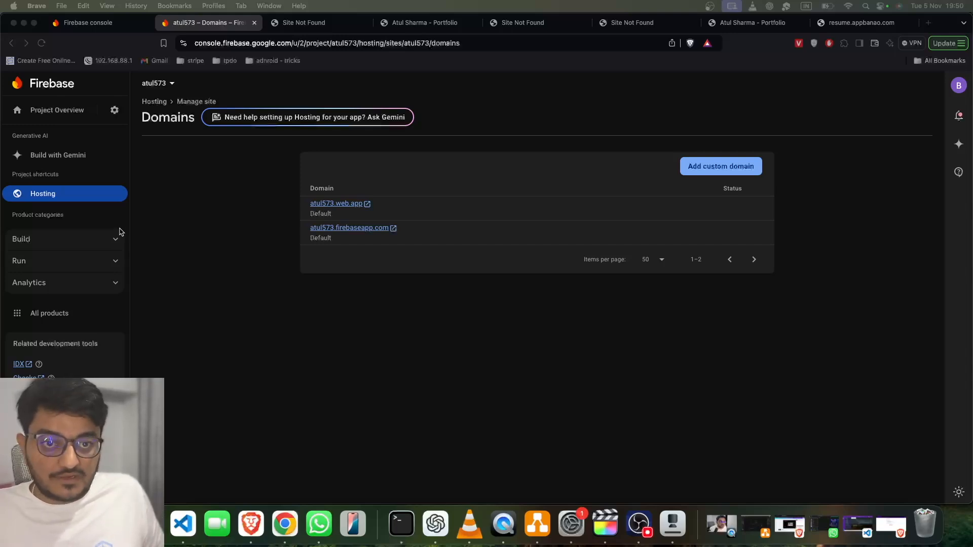
Enter portfolio.appbnao.com as the new custom domain and continue to its CNAME instructions
left_click(22, 239)
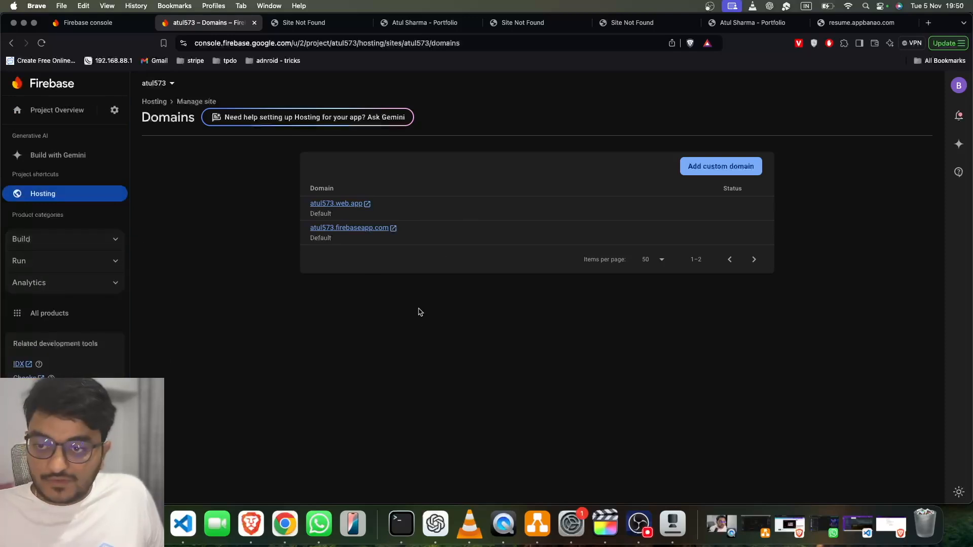
mouse_move(556, 226)
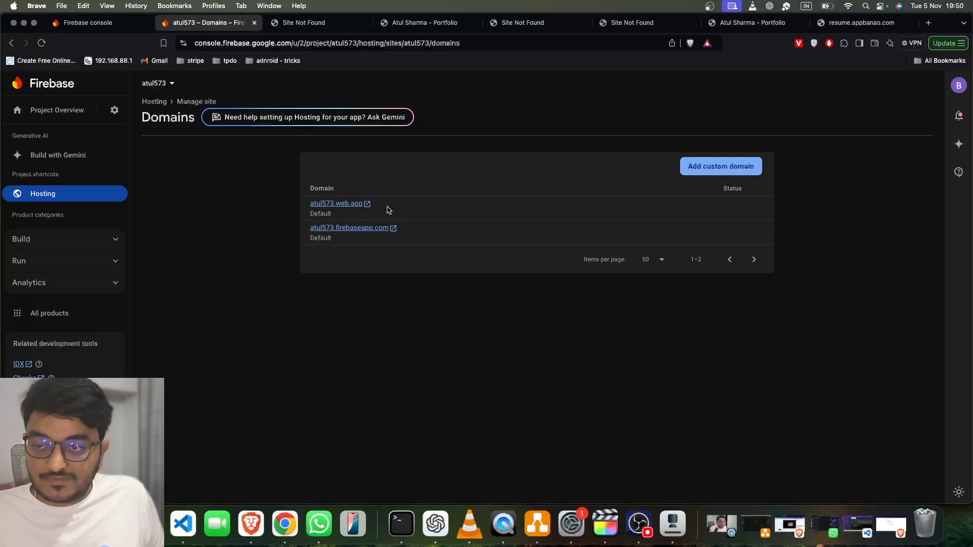
mouse_move(414, 212)
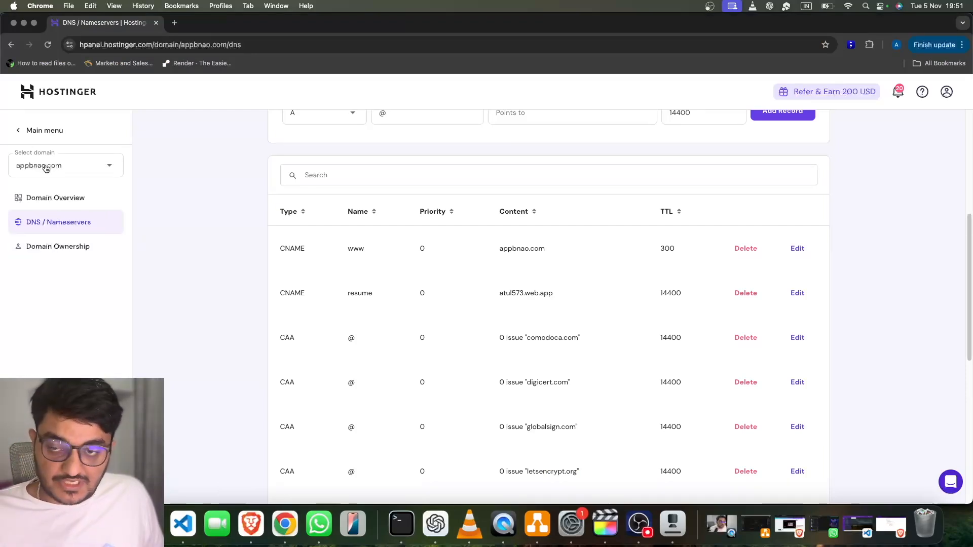
scroll("up", 3)
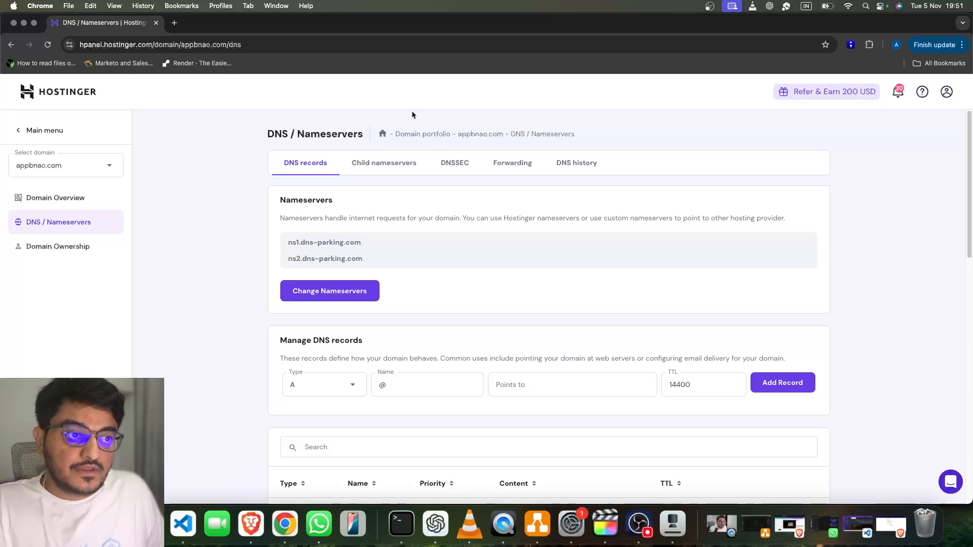
double_click(479, 134)
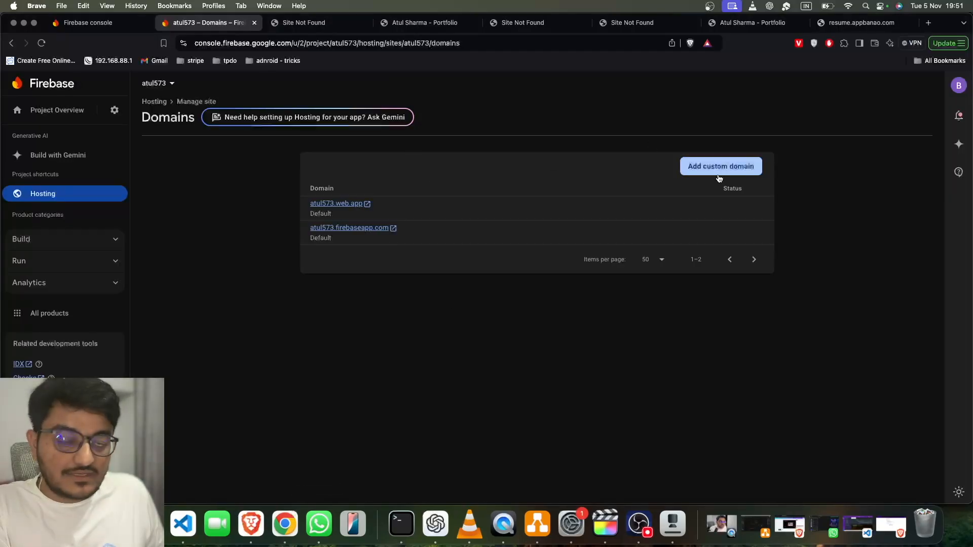
left_click(720, 165)
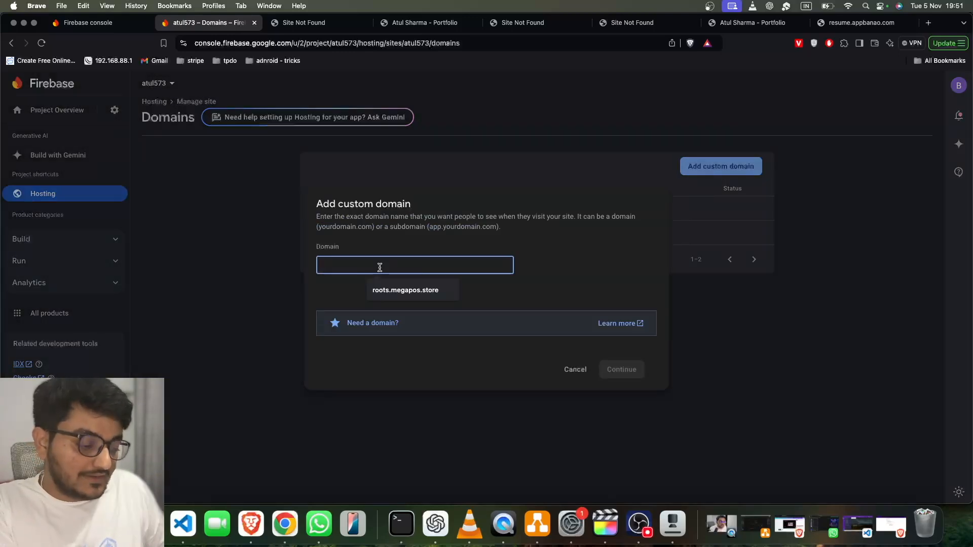
type("portf")
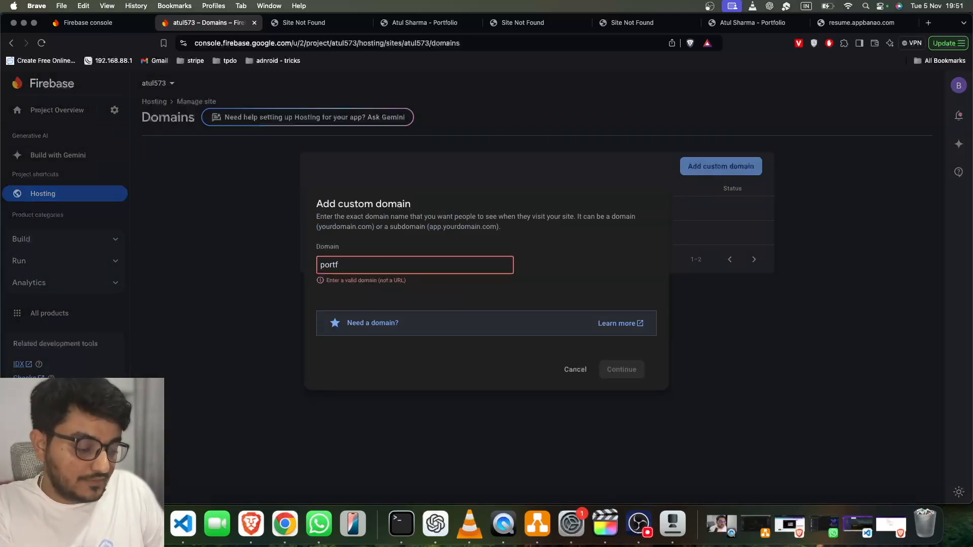
type("olio")
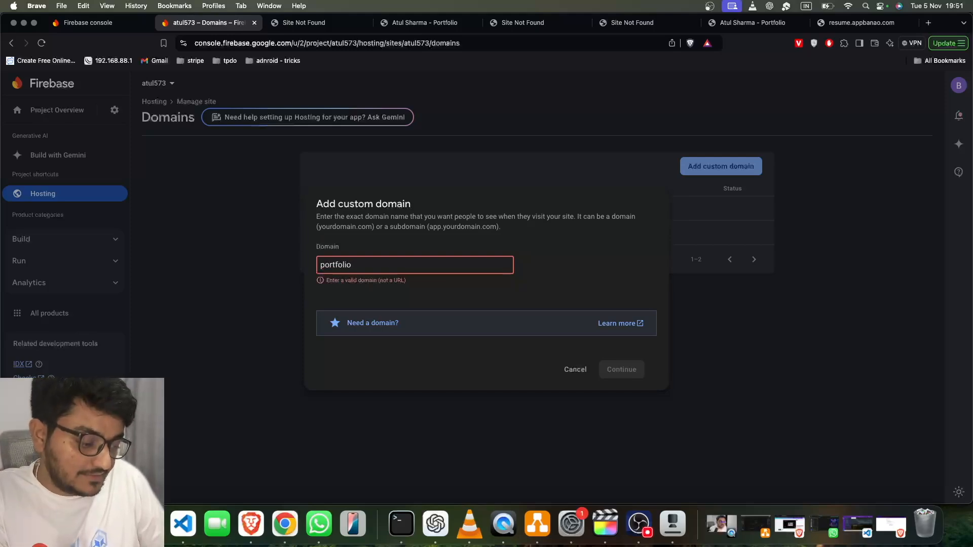
type(". appbnao.com")
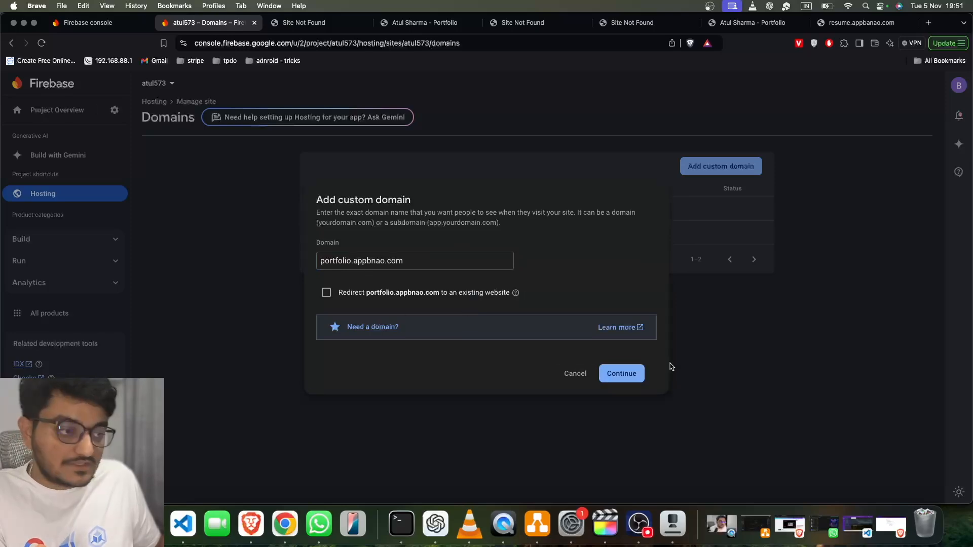
left_click(621, 373)
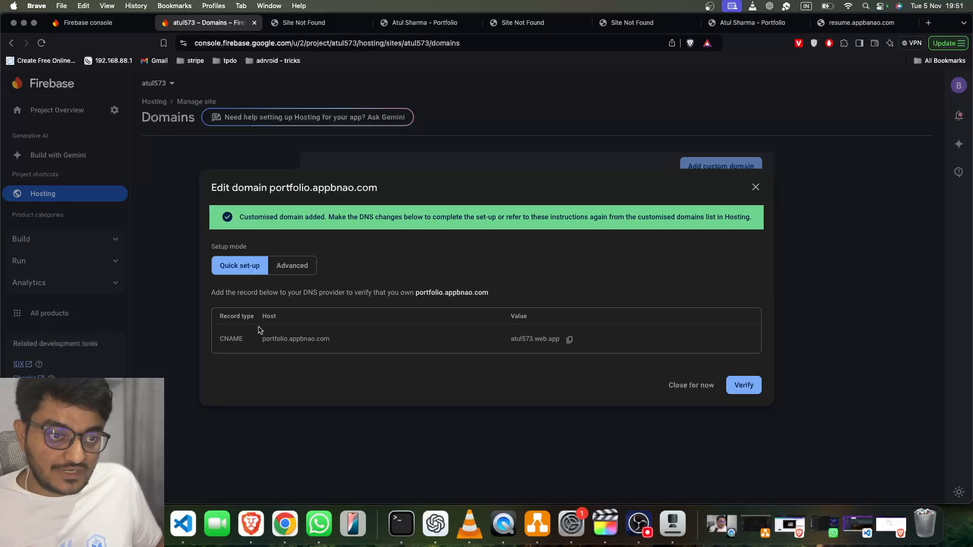
mouse_move(314, 346)
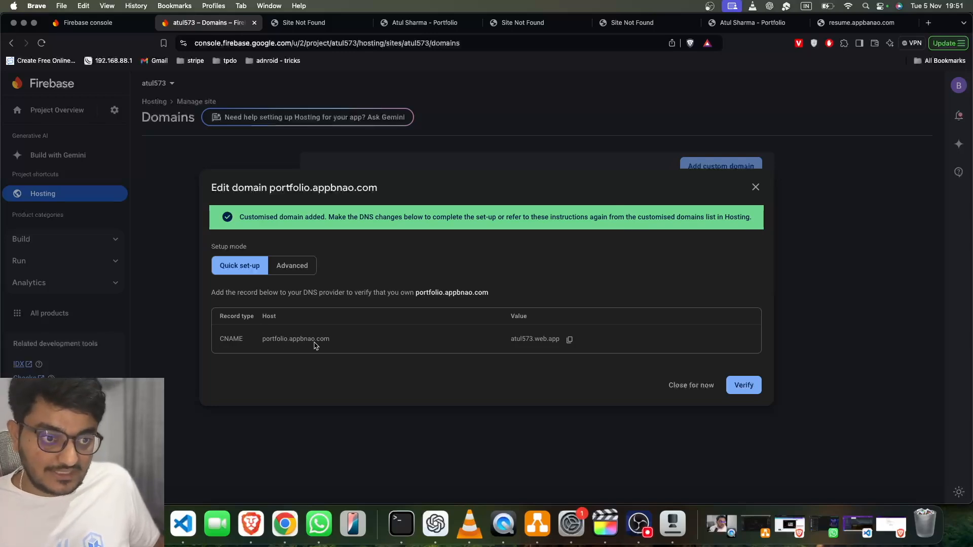
mouse_move(342, 348)
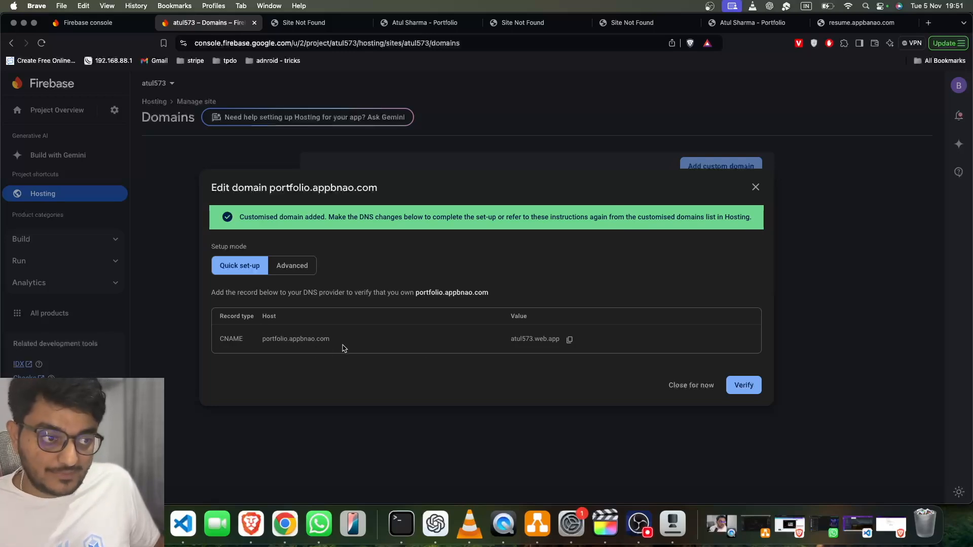
mouse_move(568, 339)
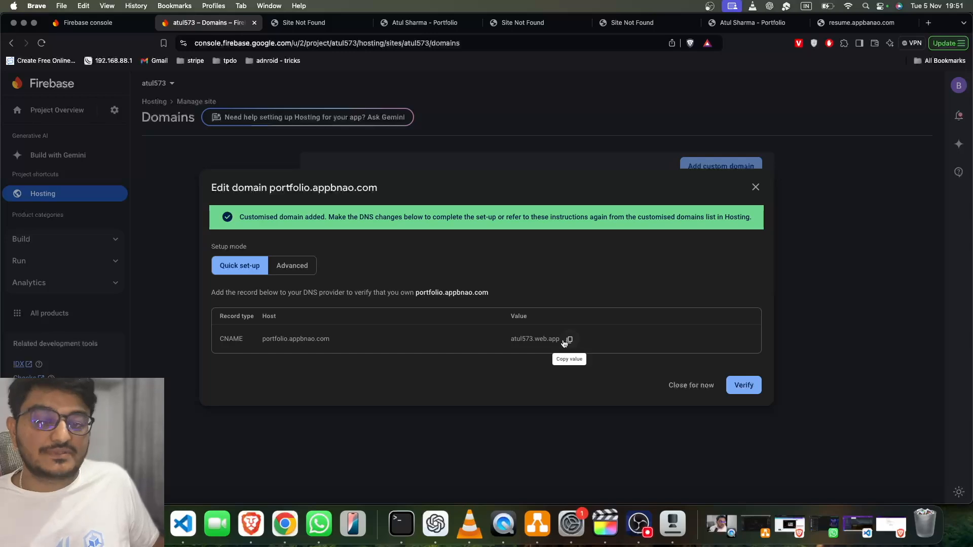
Copy the CNAME host name portfolio.appbnao.com from the DNS instructions
right_click(295, 338)
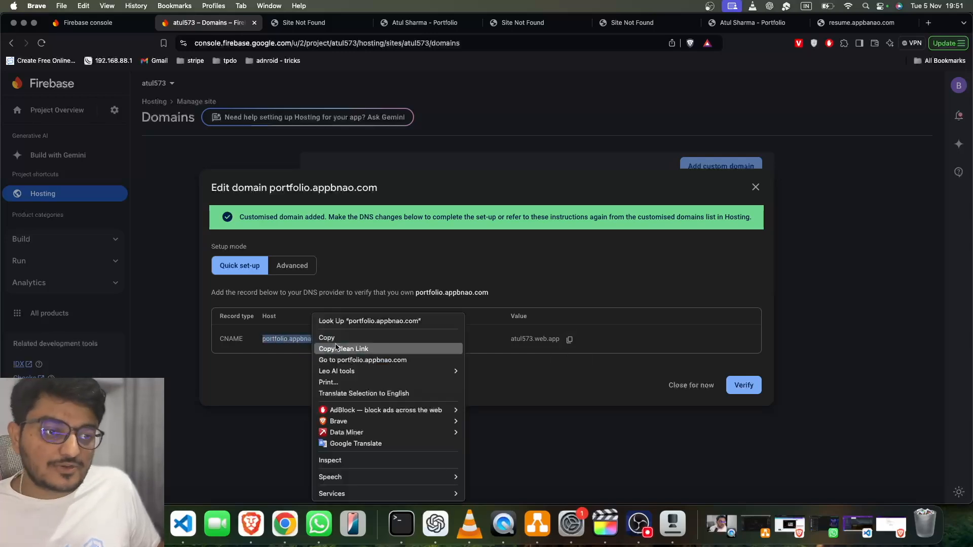
left_click(326, 338)
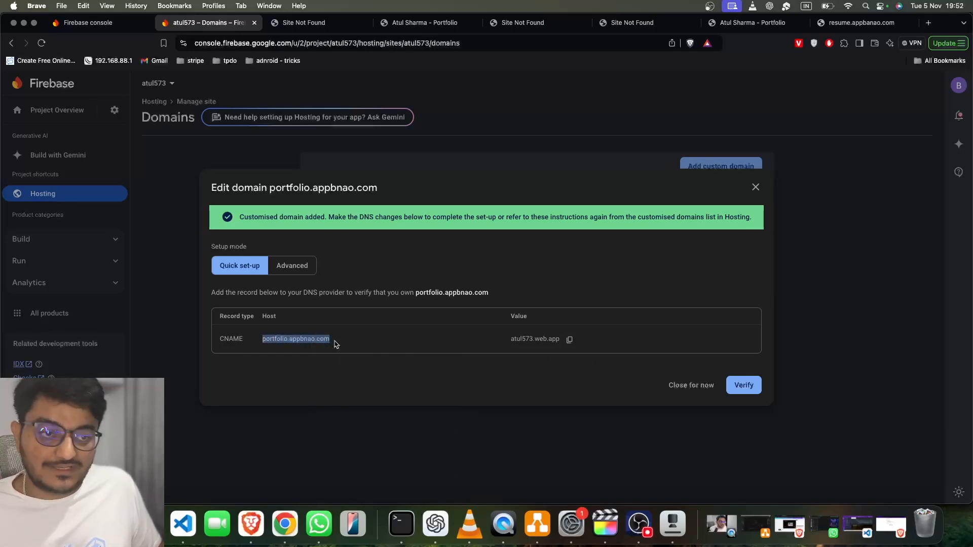
mouse_move(321, 485)
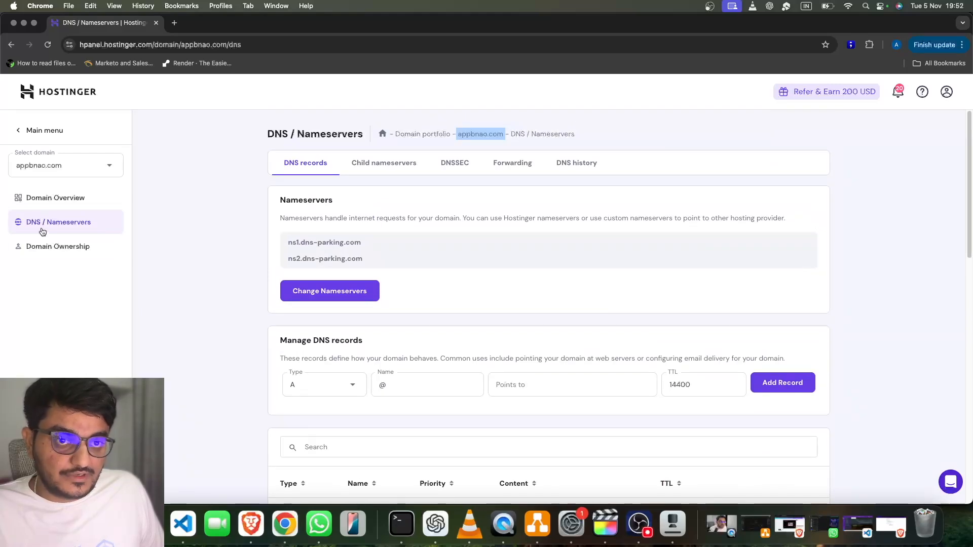
Save a Hostinger CNAME record named portfolio.appbnao.com targeting atul573.web.app
scroll("down", 3)
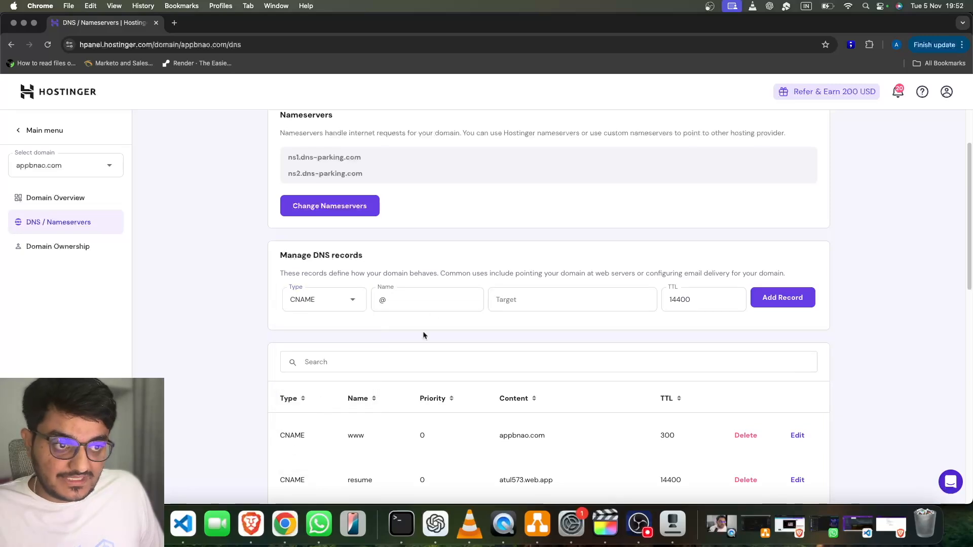
type("portfolio.appbnao.com")
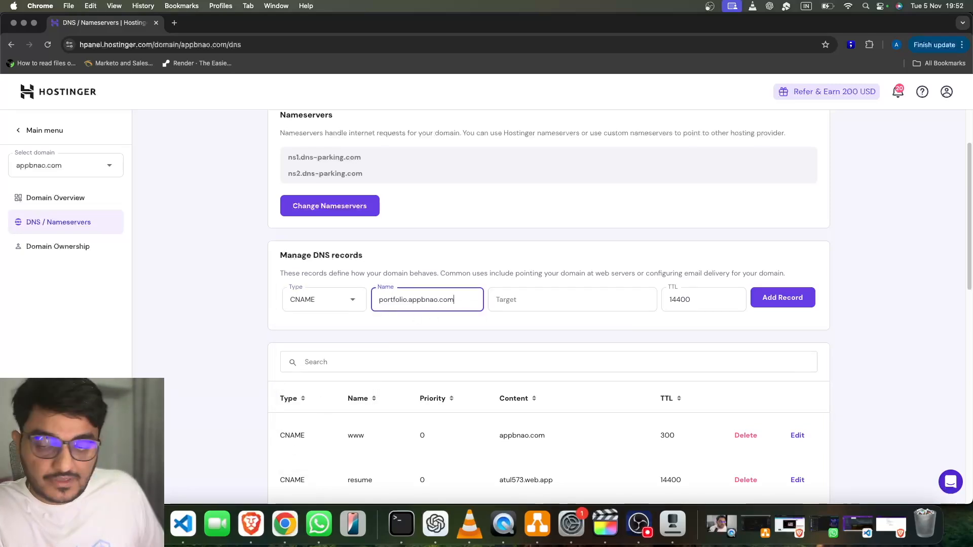
mouse_move(250, 524)
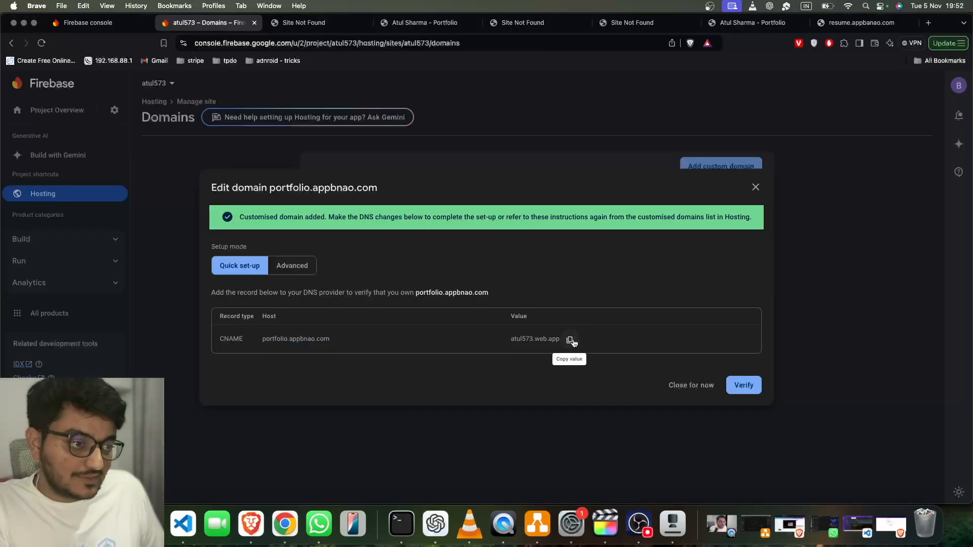
left_click(568, 338)
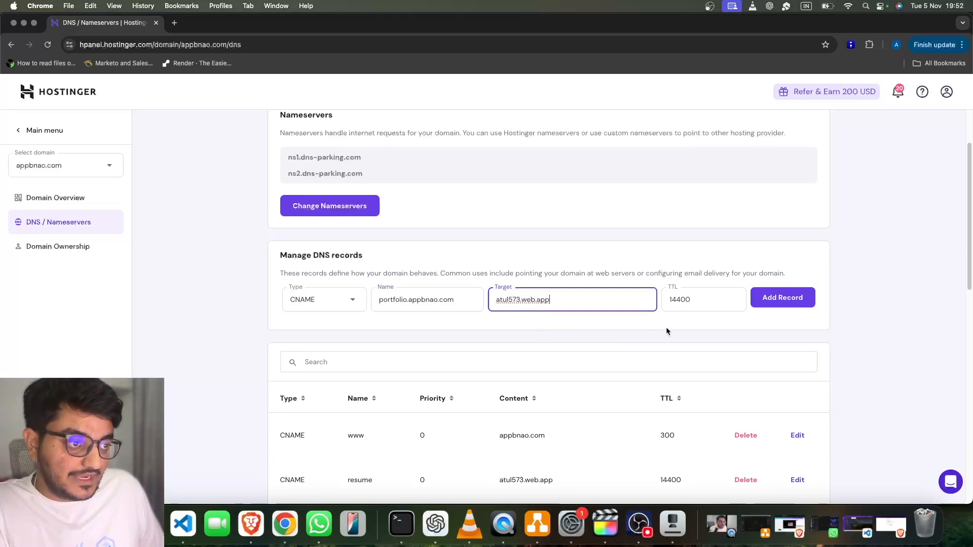
left_click(781, 297)
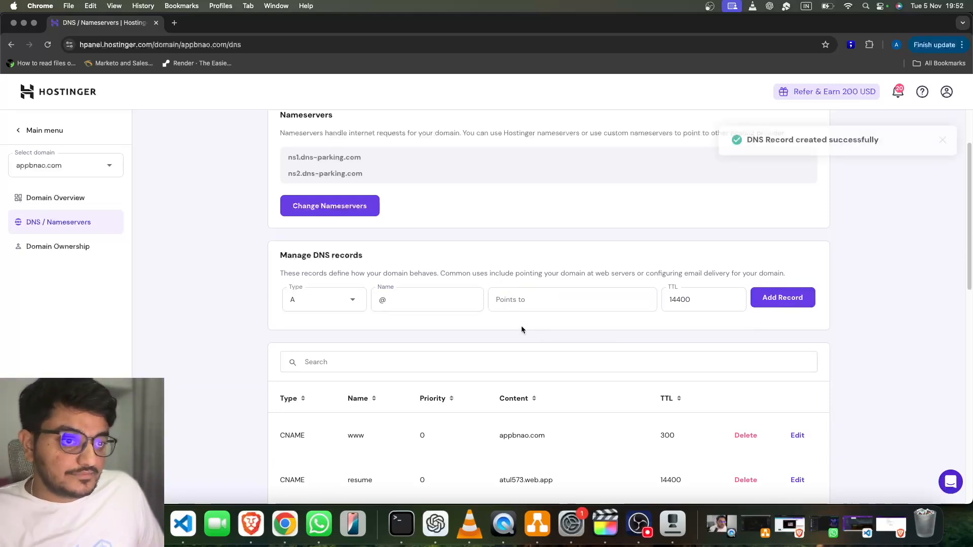
scroll("down", 3)
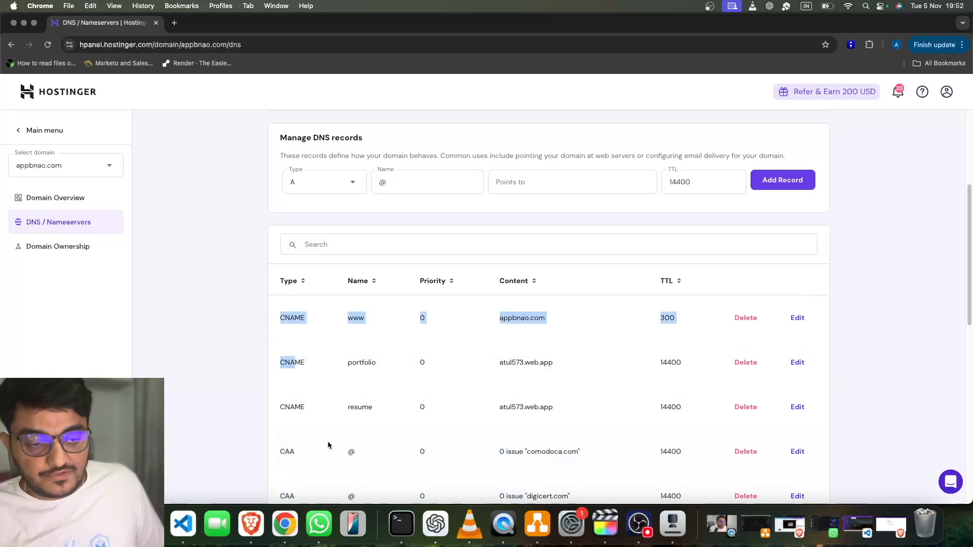
mouse_move(250, 524)
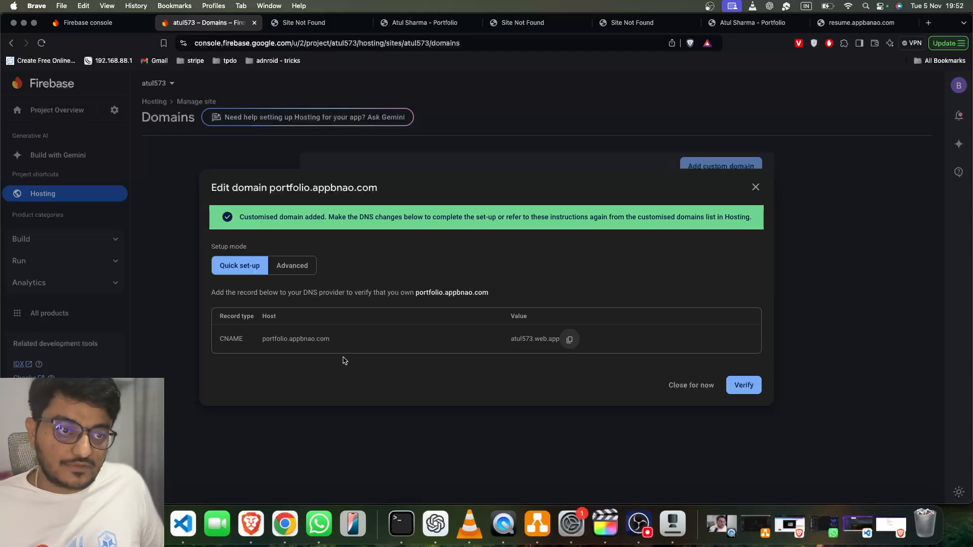
Retry Verify until the portfolio.appbnao.com CNAME record is detected and confirmed
left_click(690, 385)
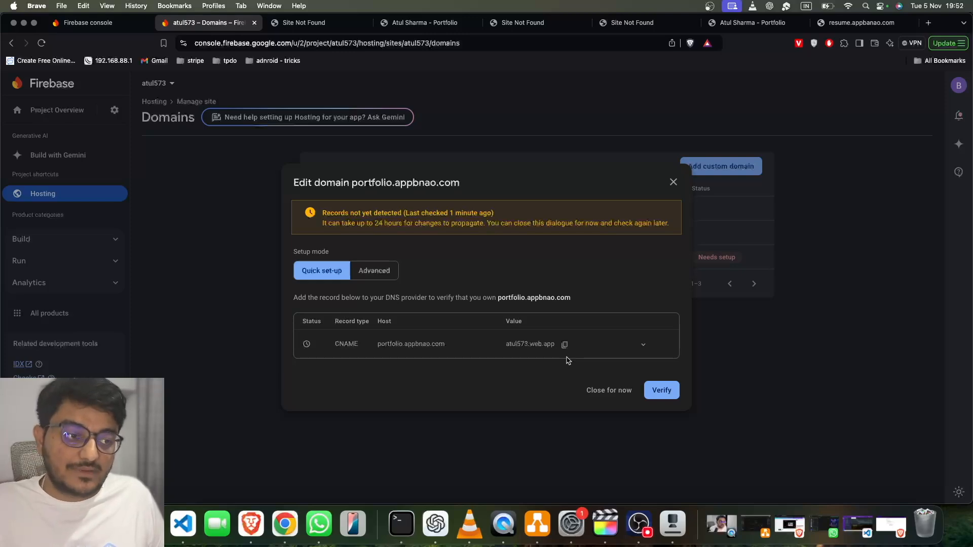
left_click(660, 389)
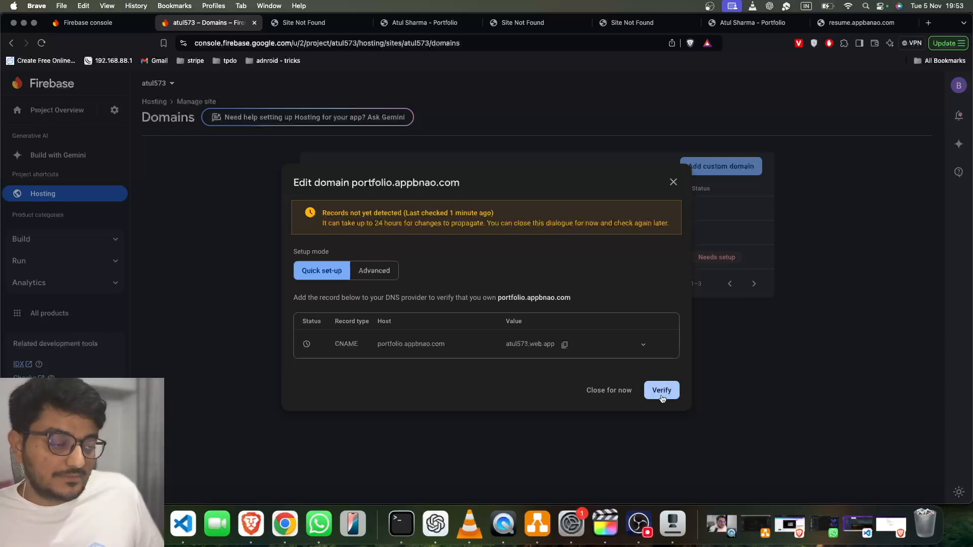
left_click(661, 389)
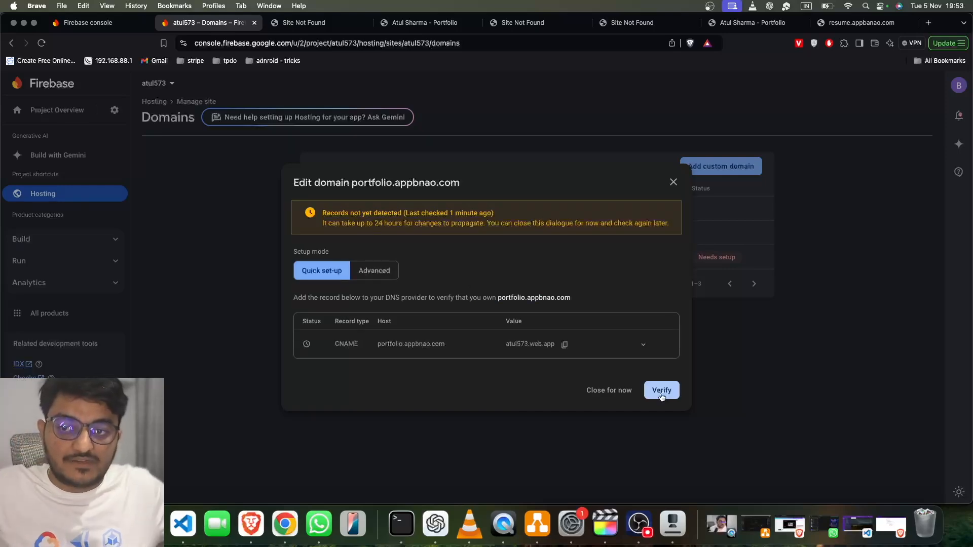
left_click(661, 389)
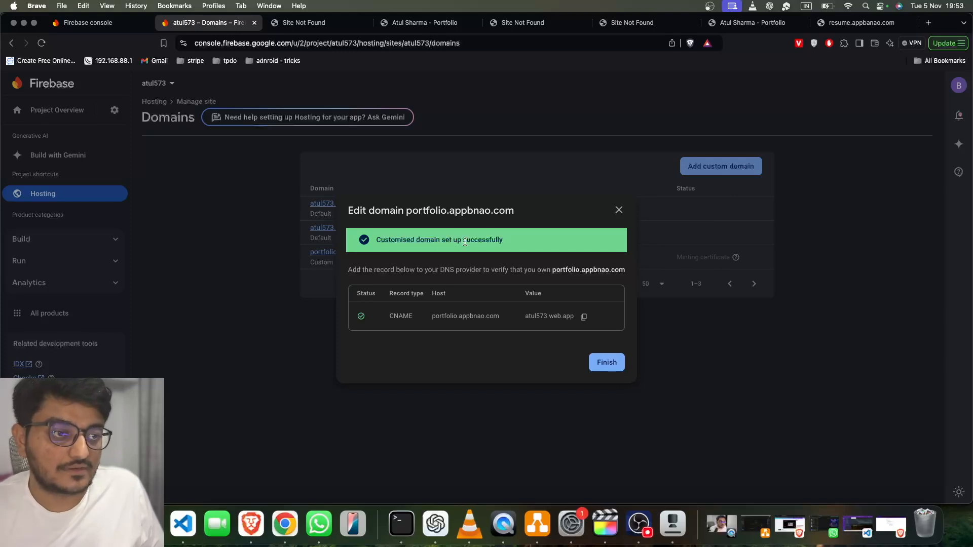
mouse_move(575, 330)
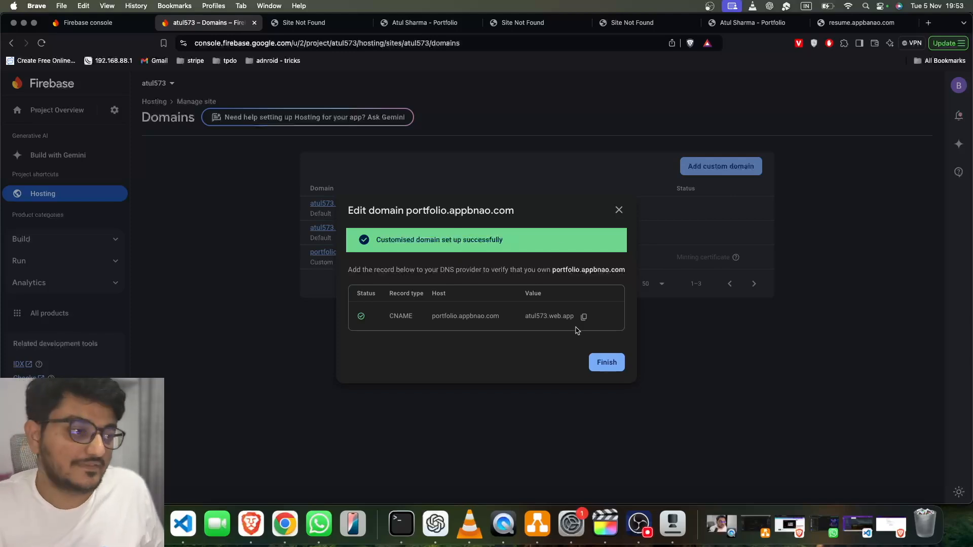
Finish the setup so portfolio.appbnao.com is listed with its certificate minting
left_click(606, 363)
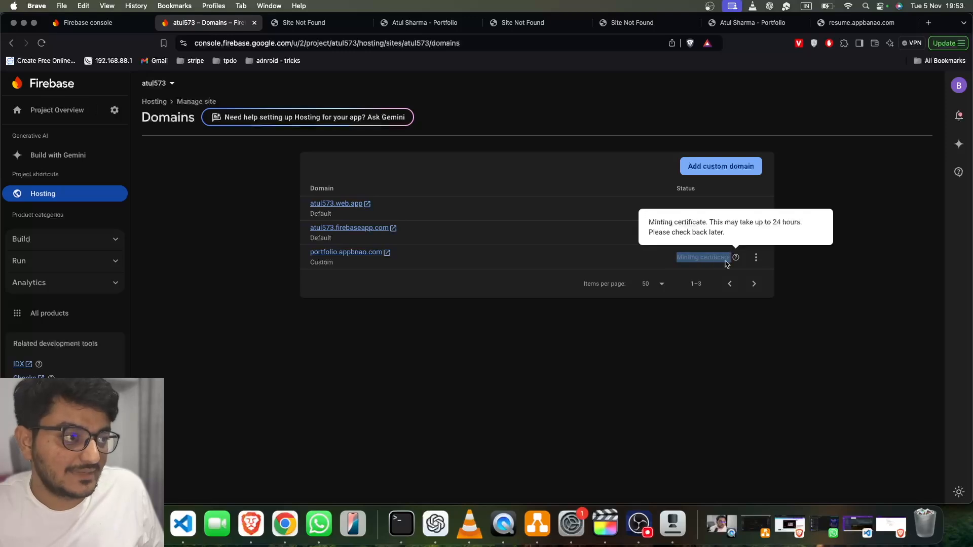
mouse_move(699, 262)
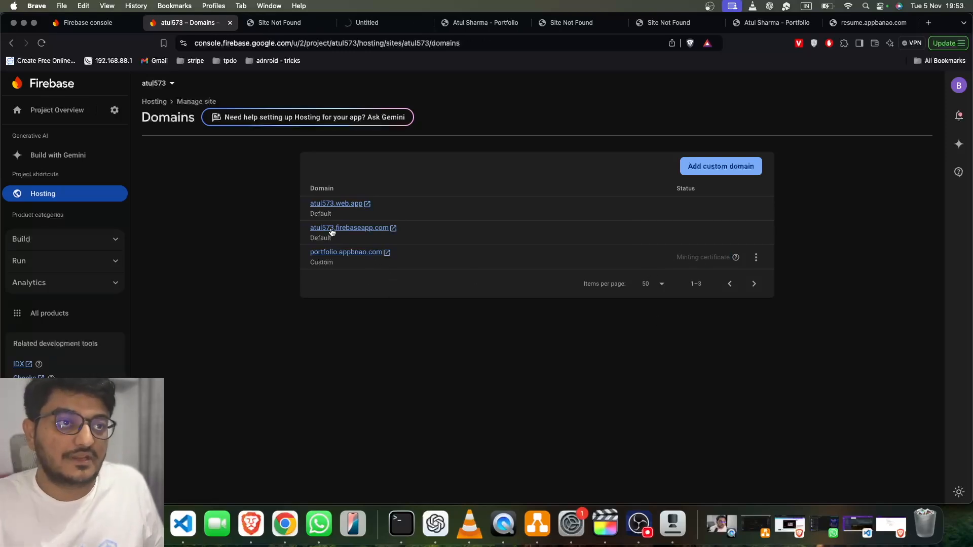
Load portfolio.appbnao.com past the certificate warning and compare it with the Firebase domain list
left_click(346, 252)
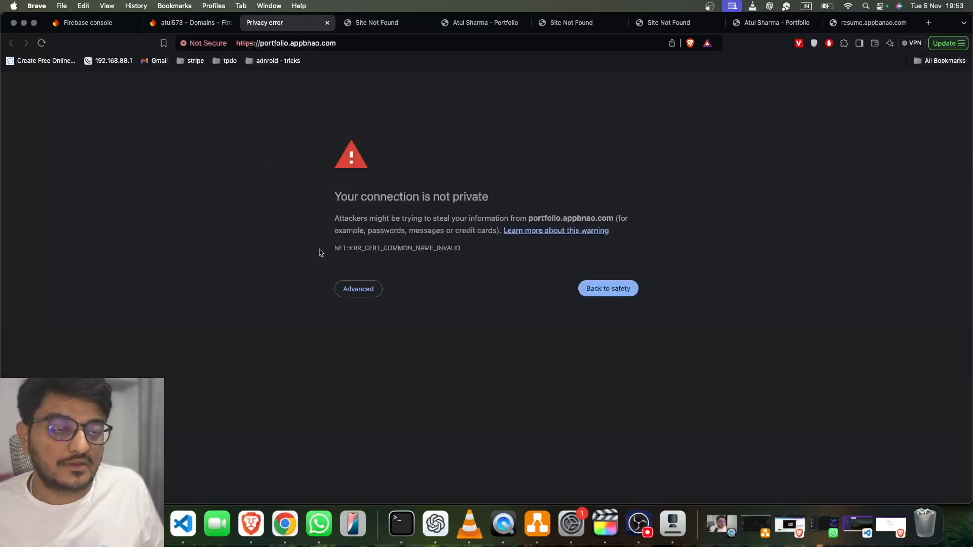
mouse_move(313, 258)
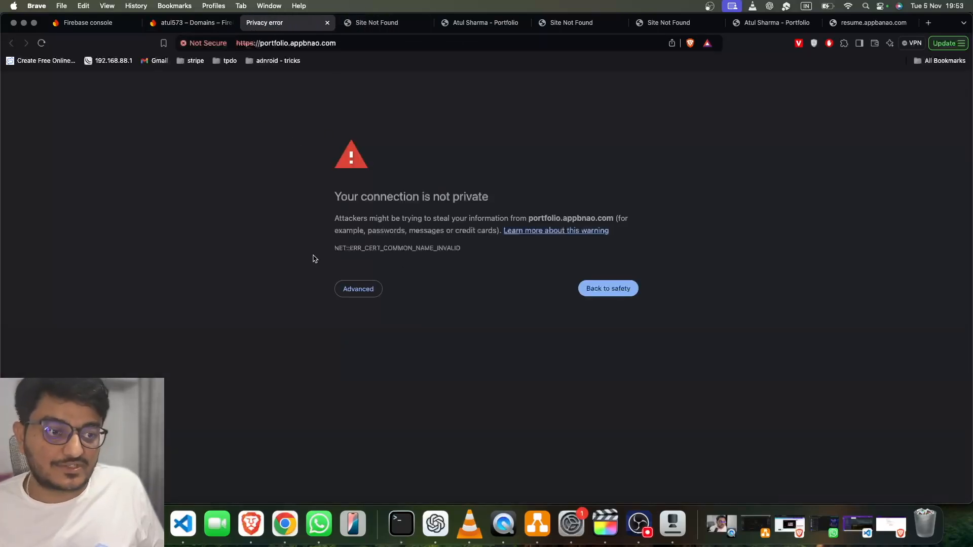
left_click(358, 289)
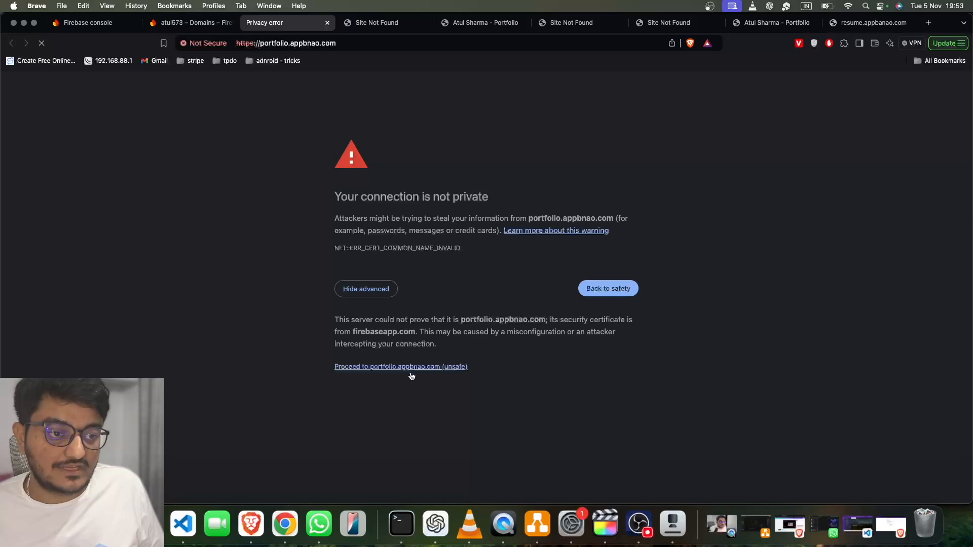
left_click(401, 366)
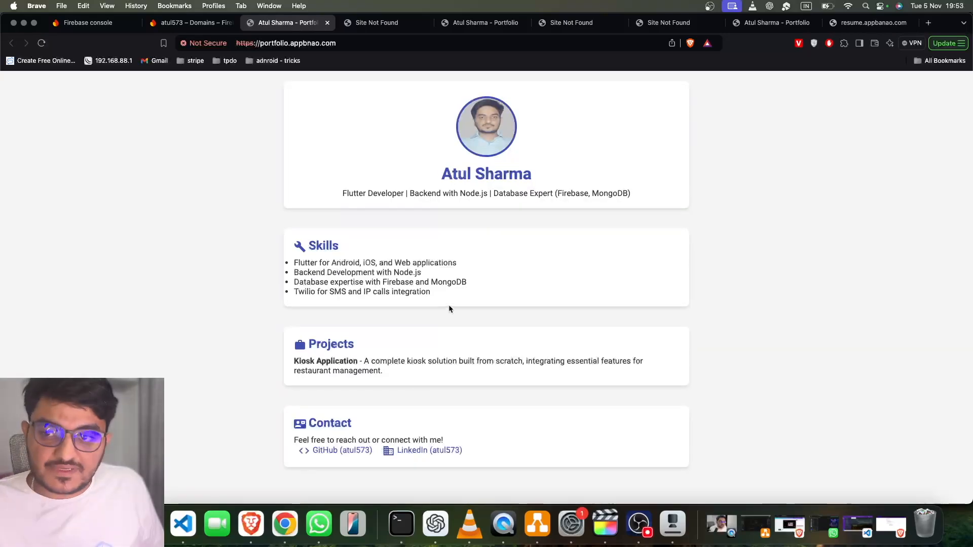
left_click(286, 43)
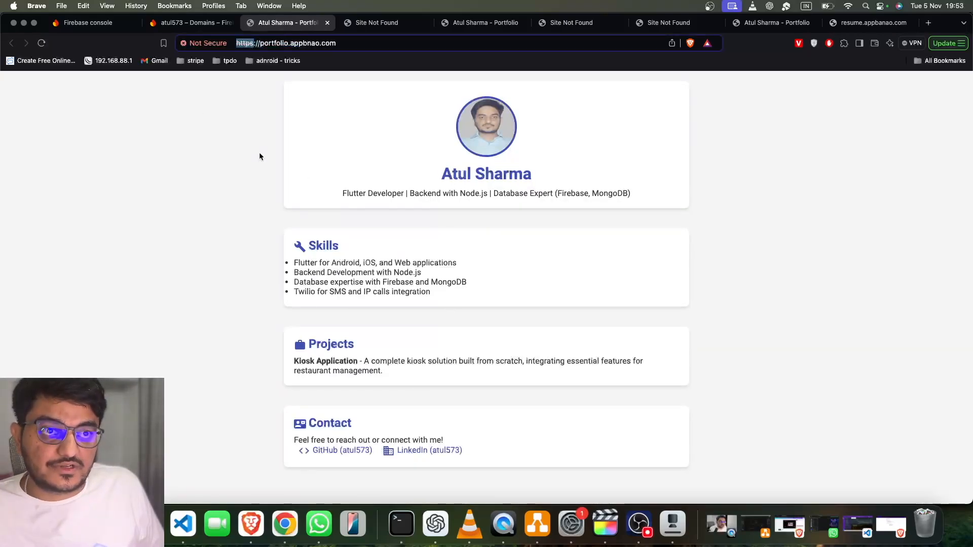
left_click(190, 23)
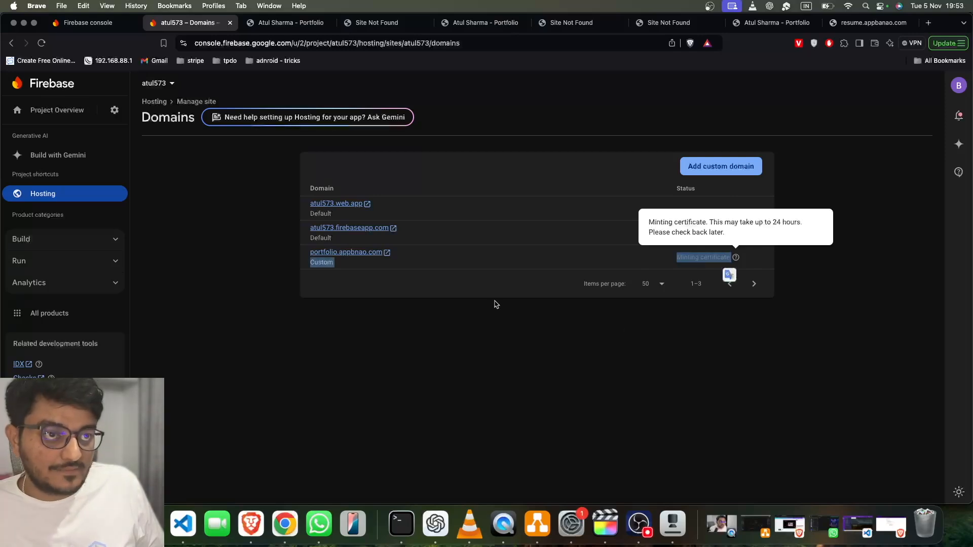
left_click(286, 22)
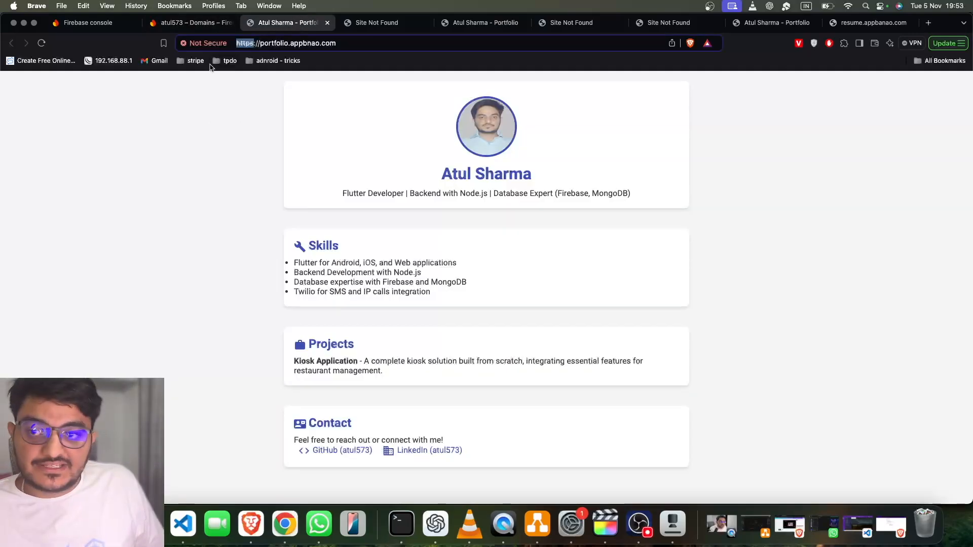